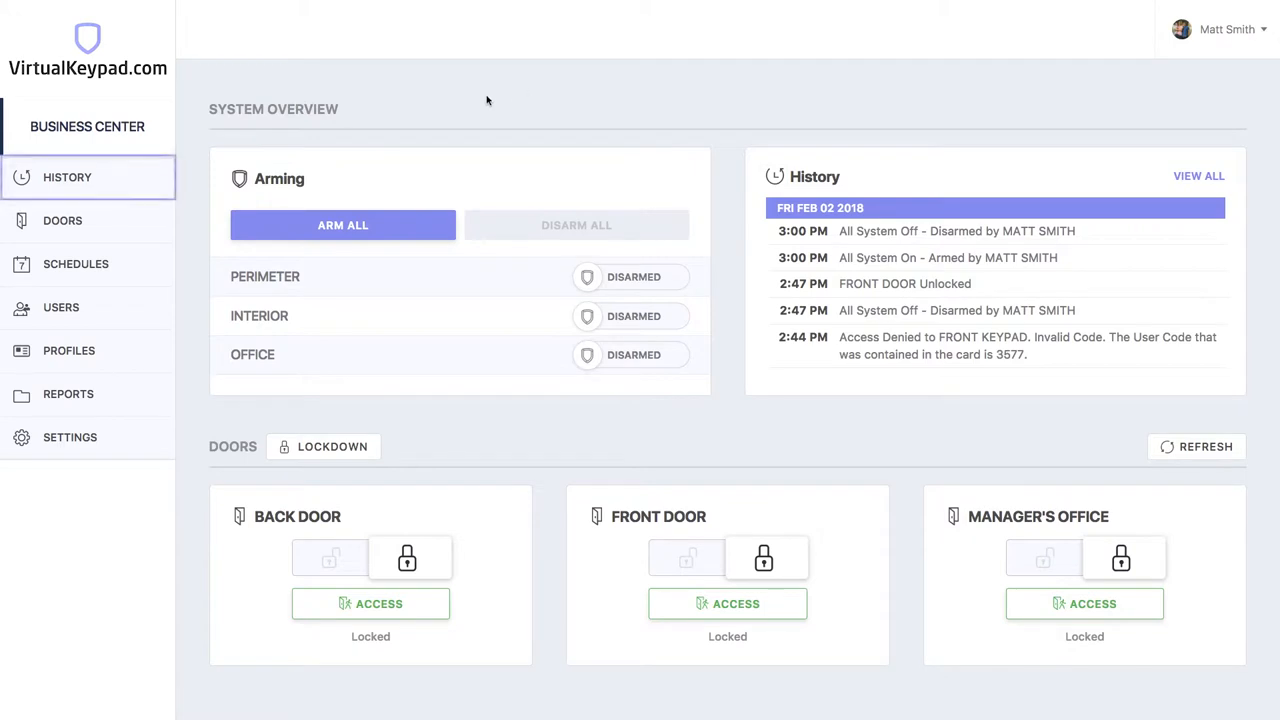
Show the History log of all system events and browse down the list.
left_click(68, 176)
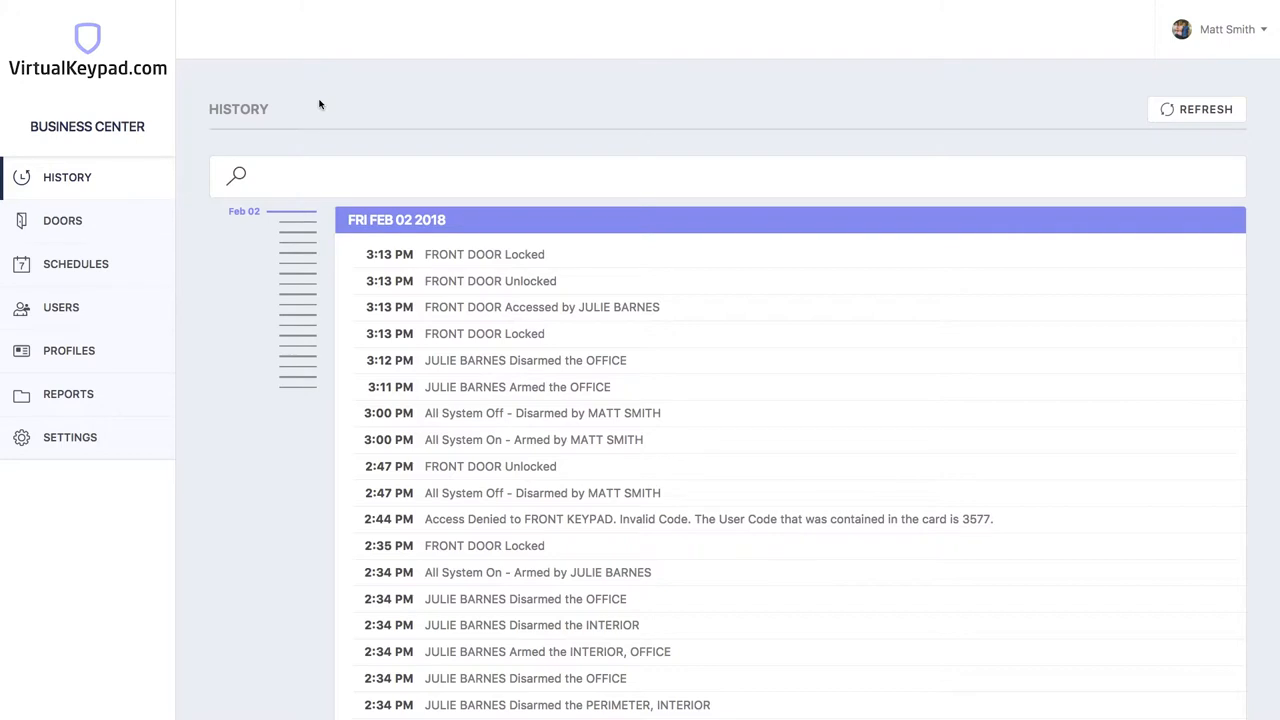
scroll("down", 3)
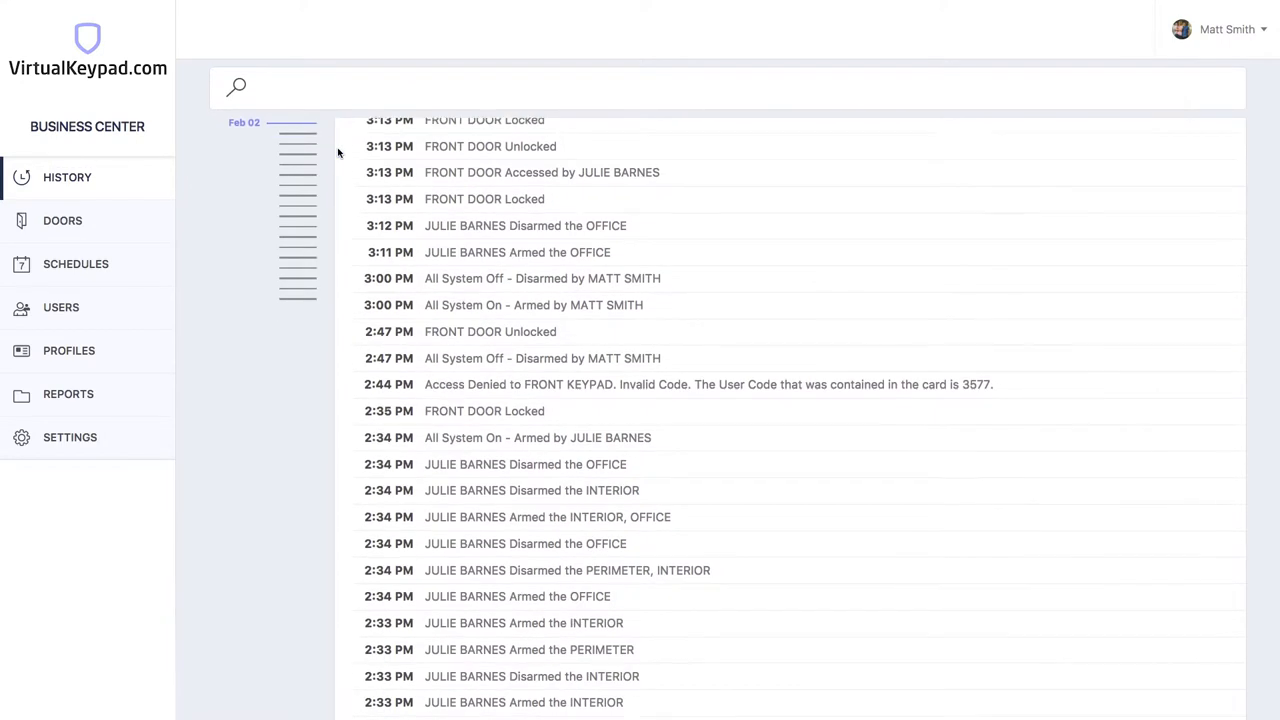
scroll("down", 3)
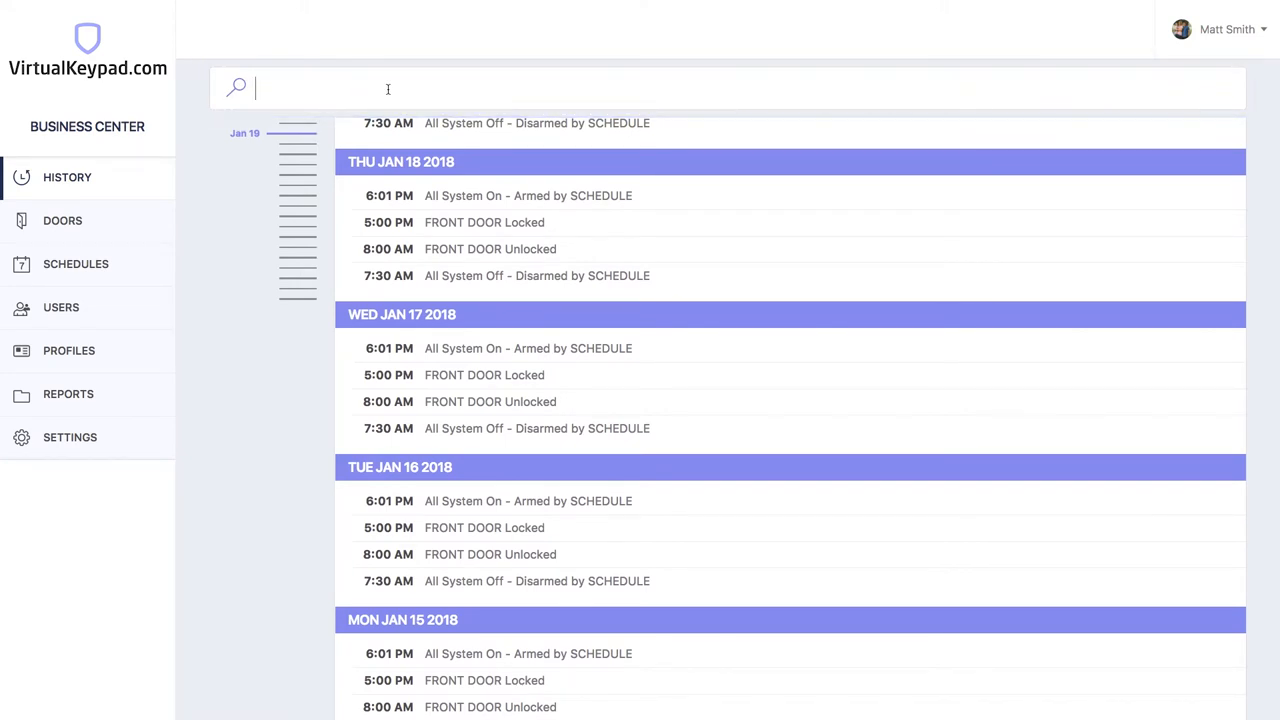
Filter the log by 'matt', clear the filter, and scrub the timeline back to early January.
type("matt")
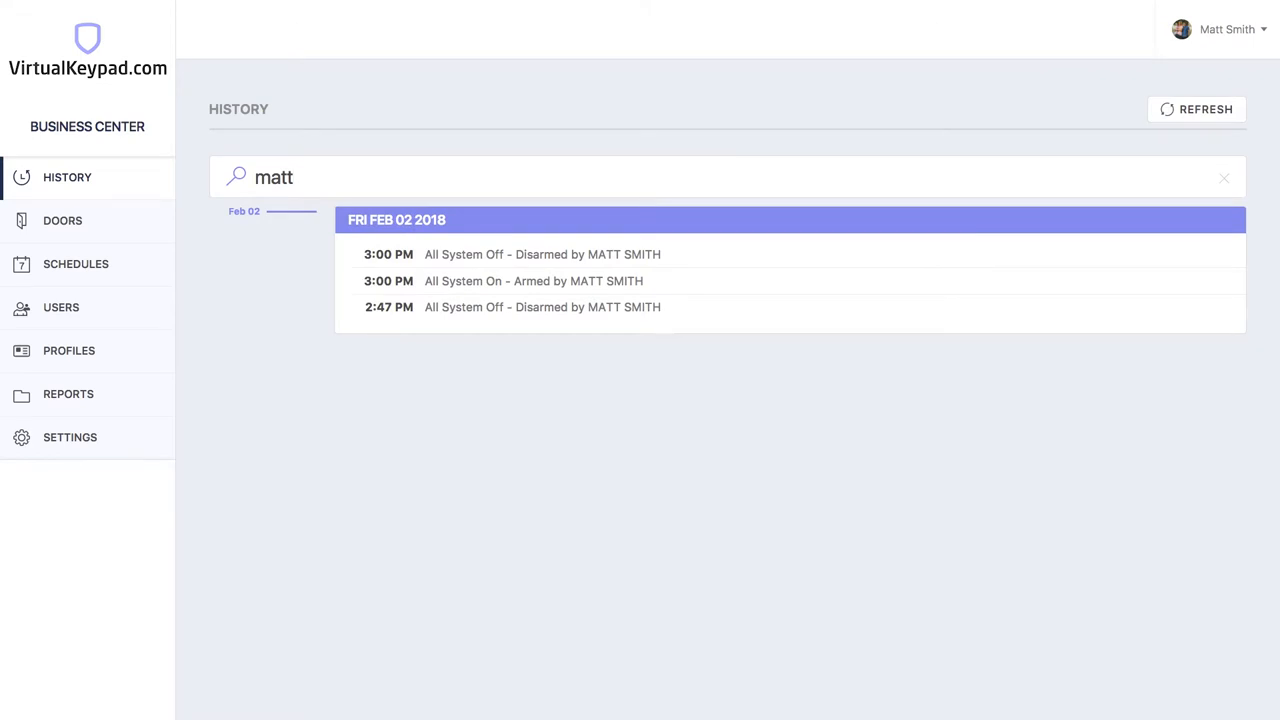
left_click(1220, 178)
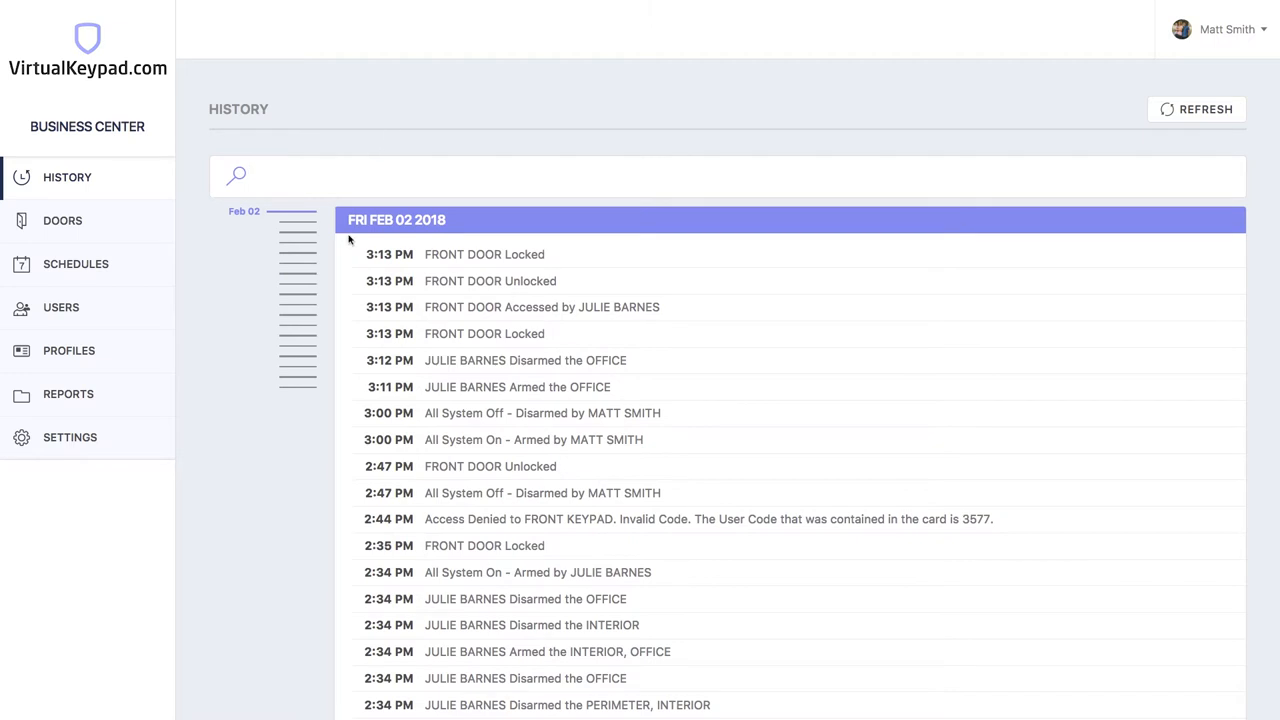
mouse_move(304, 336)
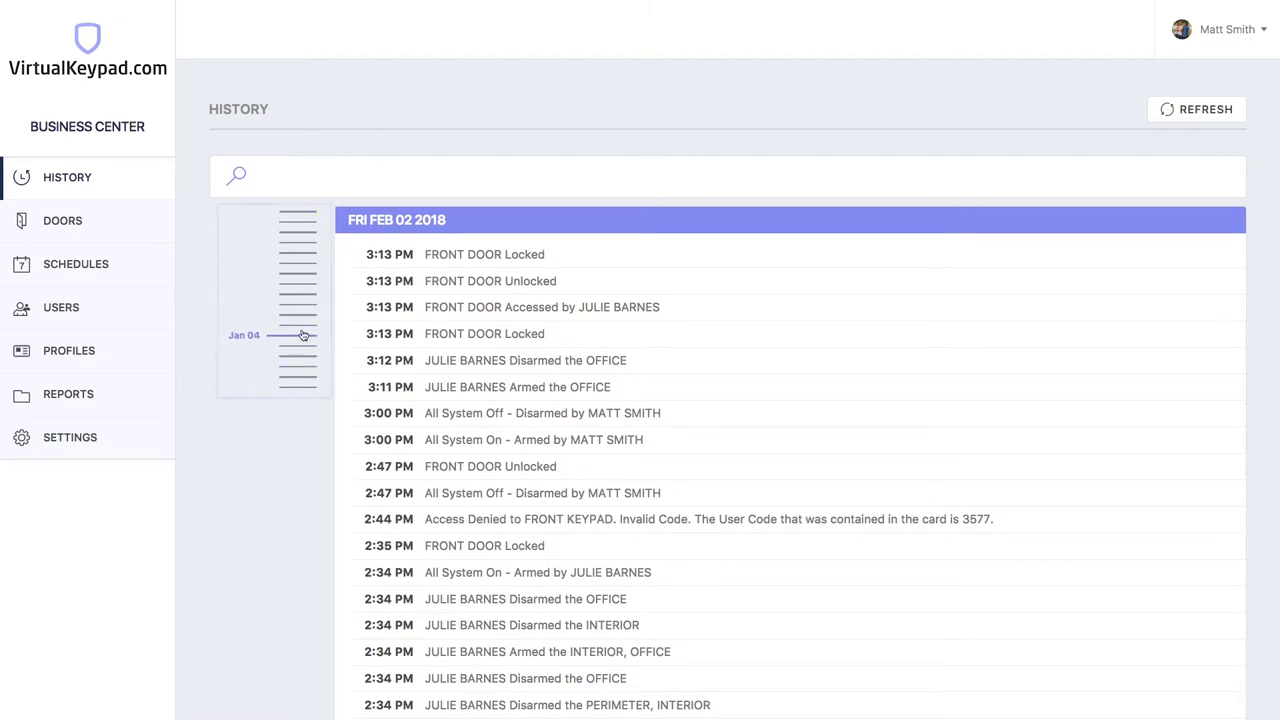
left_click_drag(304, 336, 292, 376)
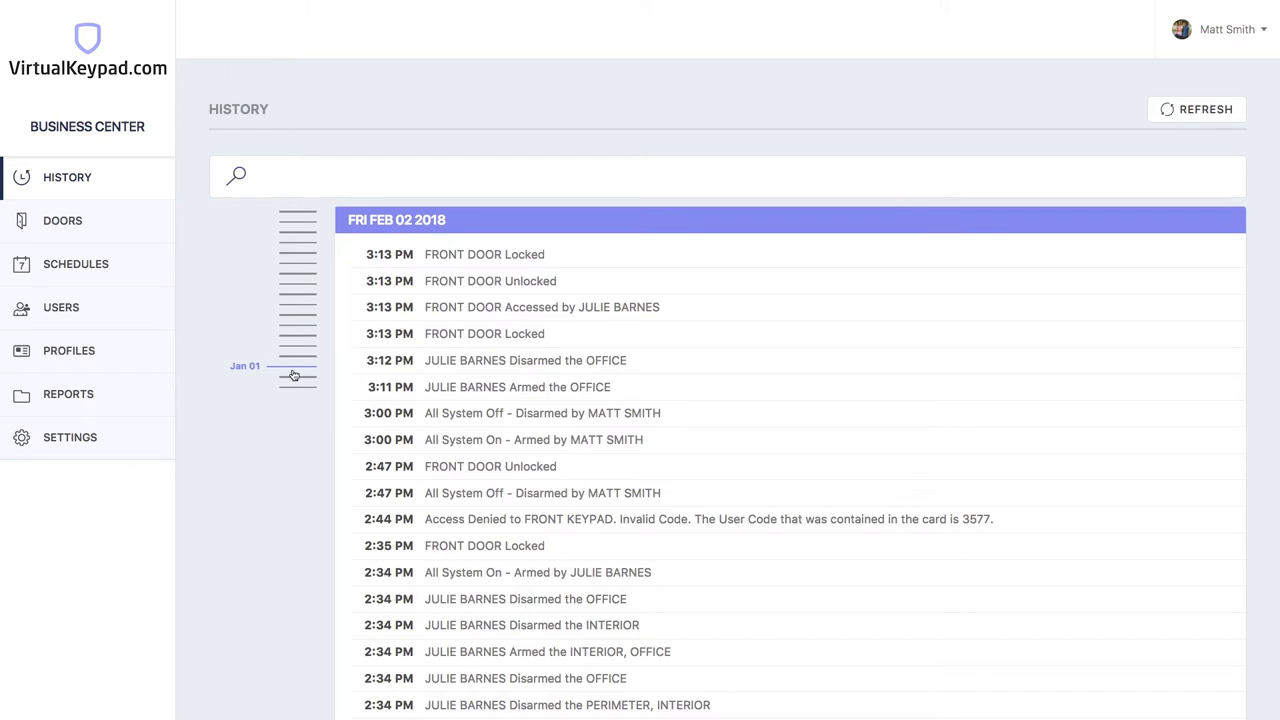